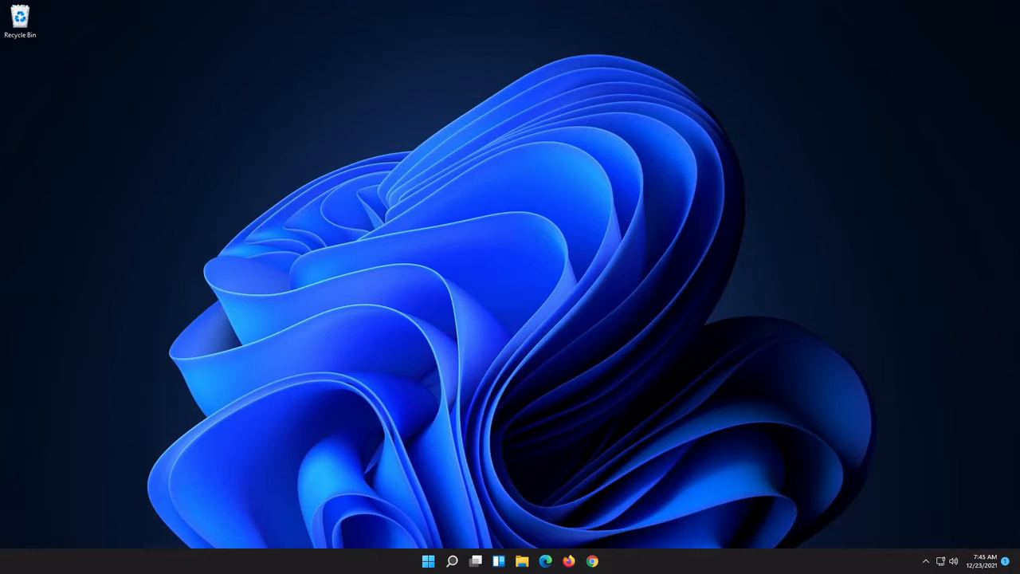
mouse_move(709, 299)
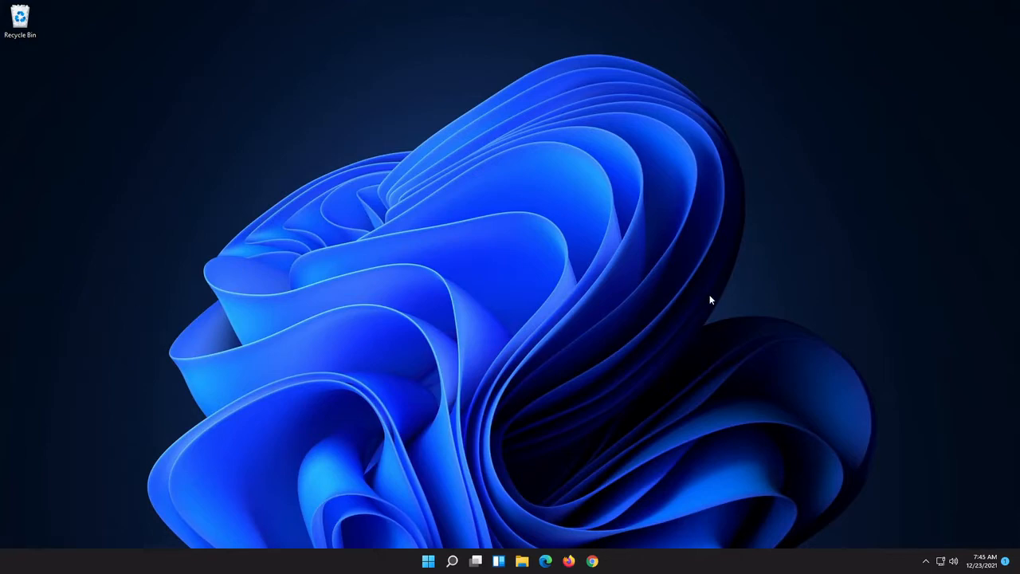
mouse_move(628, 287)
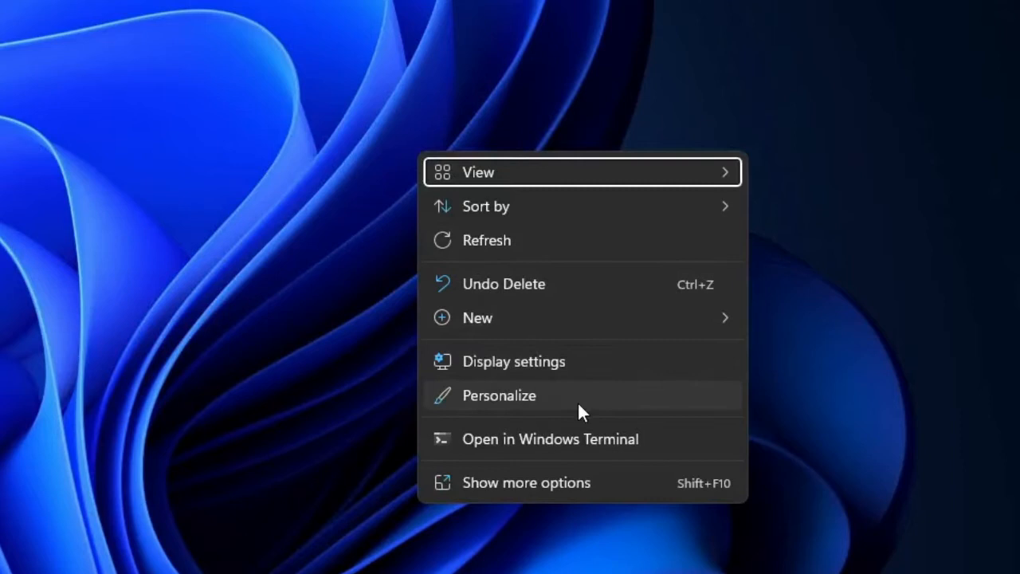
Reach the Apps section of Windows Settings via Display settings.
left_click(513, 360)
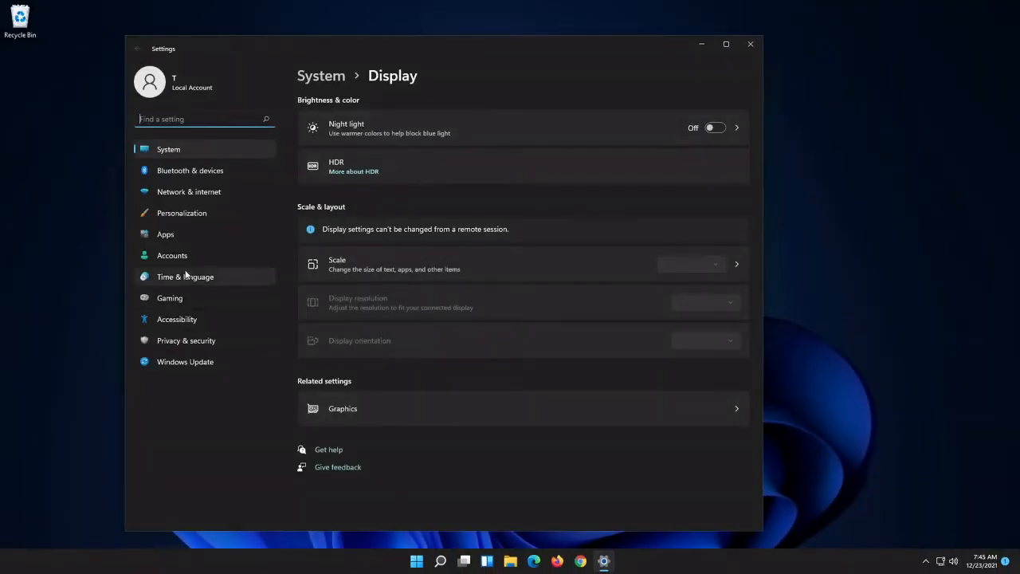
mouse_move(185, 239)
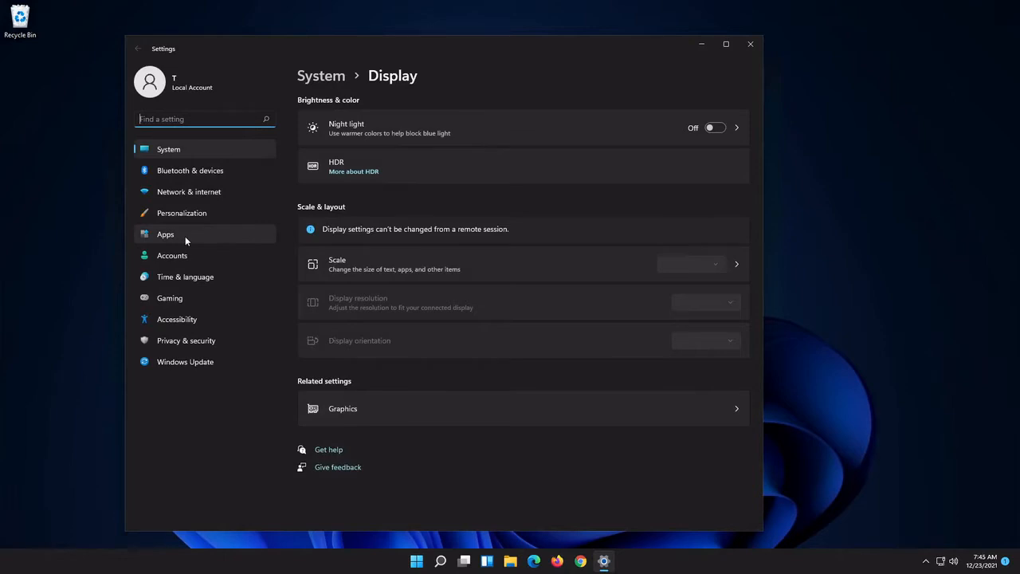
left_click(166, 233)
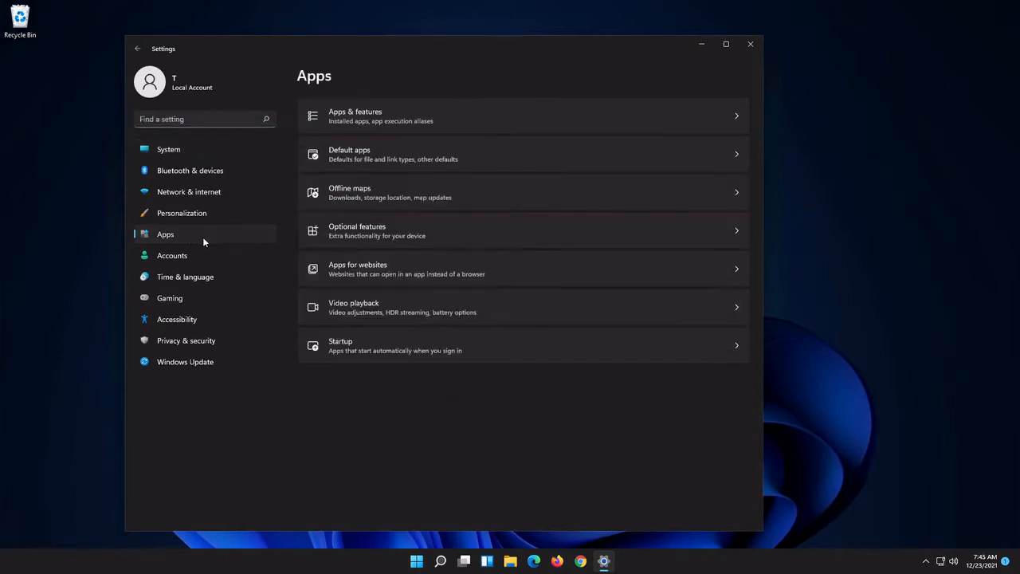
mouse_move(356, 352)
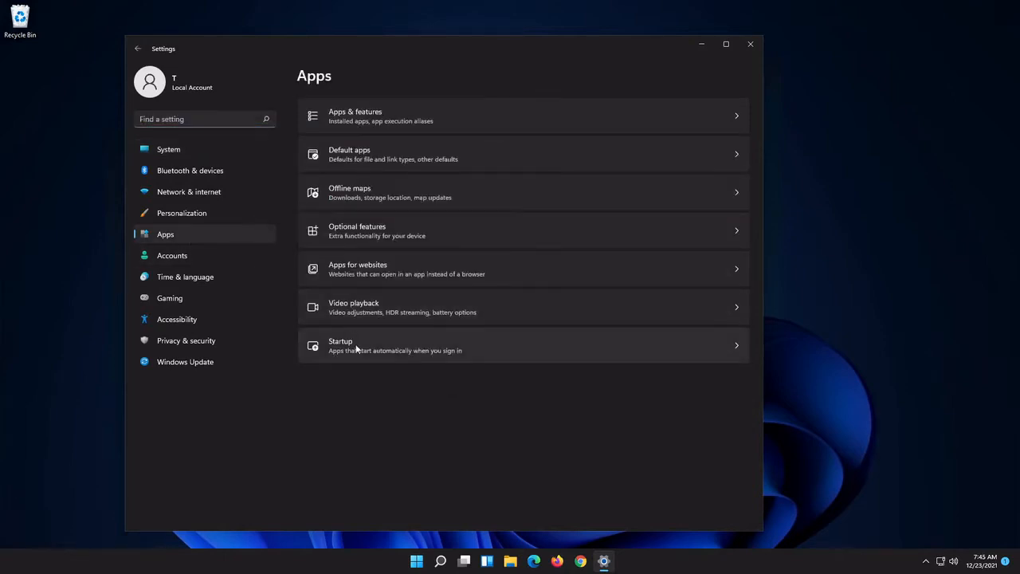
mouse_move(376, 351)
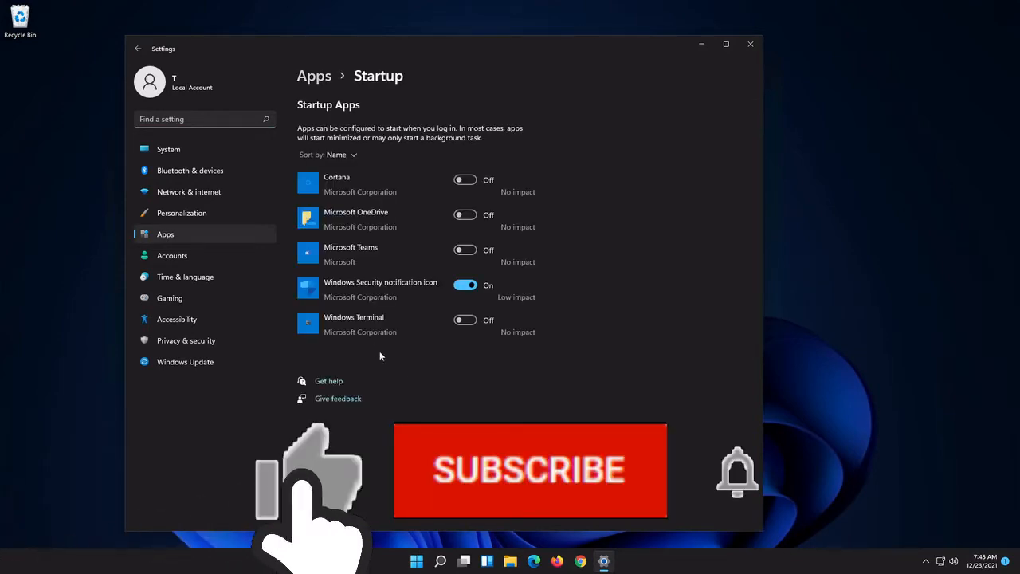
left_click(529, 470)
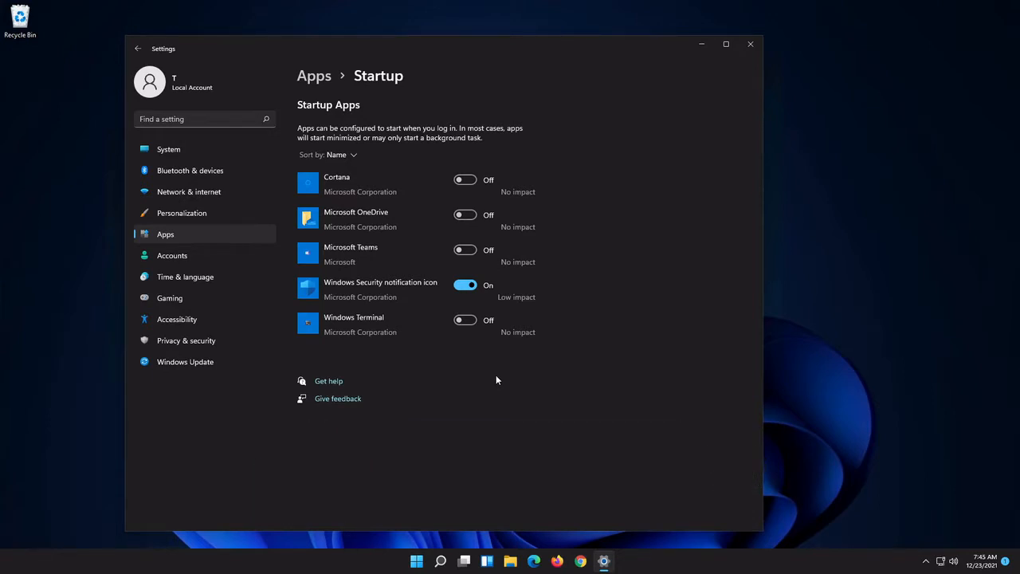
mouse_move(446, 300)
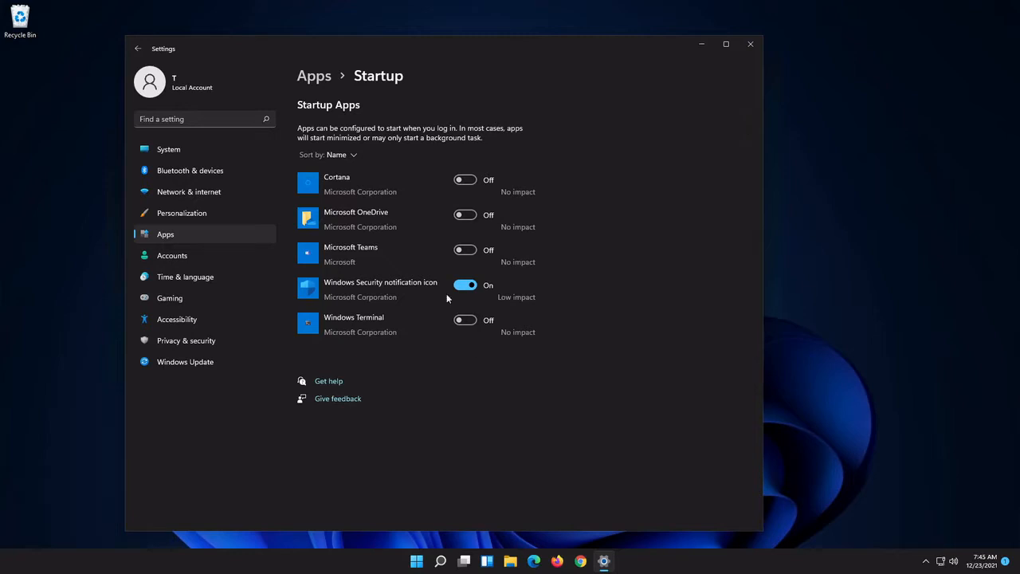
mouse_move(392, 259)
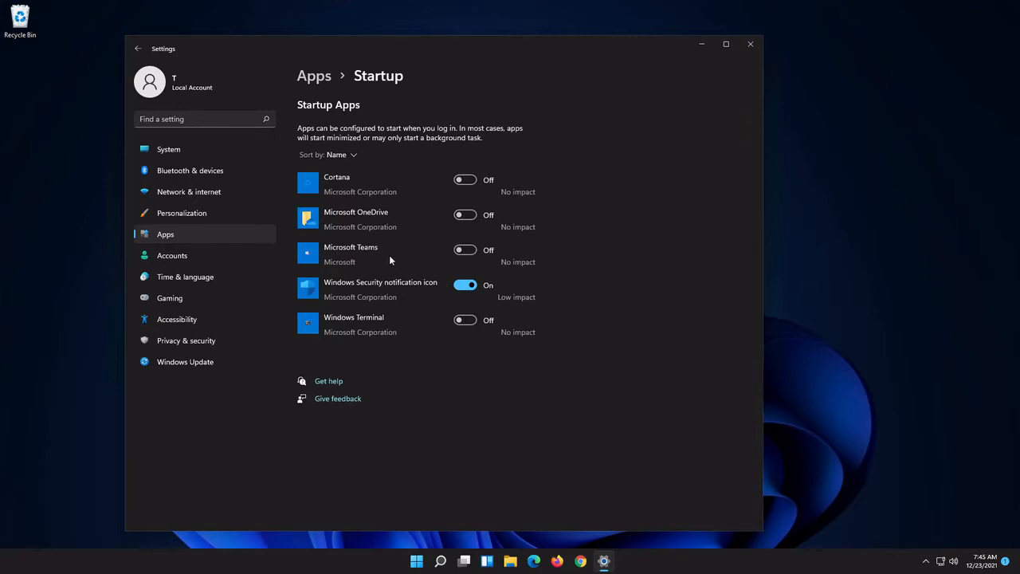
mouse_move(690, 296)
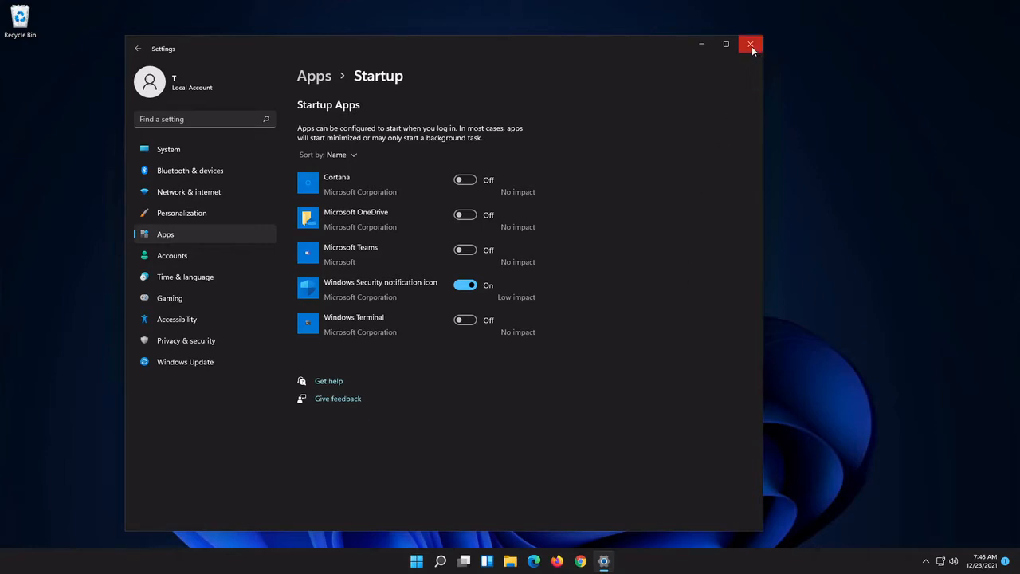
Close Settings and bring up the Windows search panel from the taskbar.
left_click(748, 45)
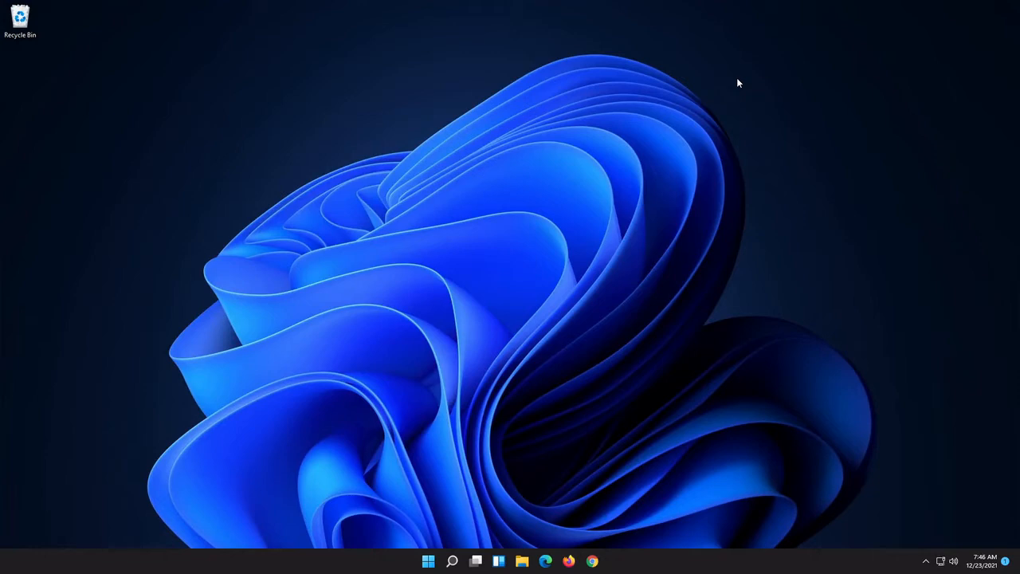
mouse_move(547, 411)
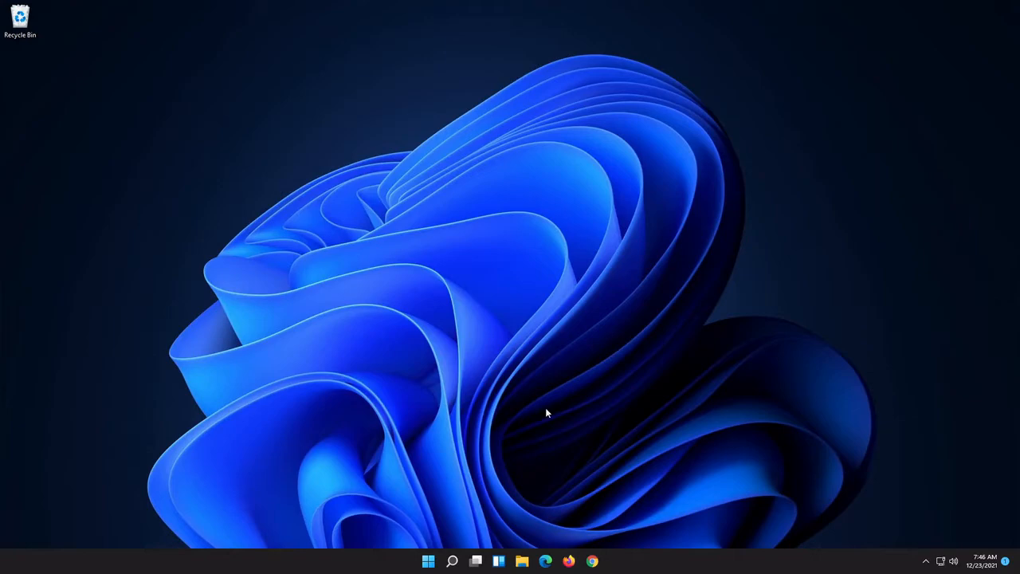
left_click(464, 561)
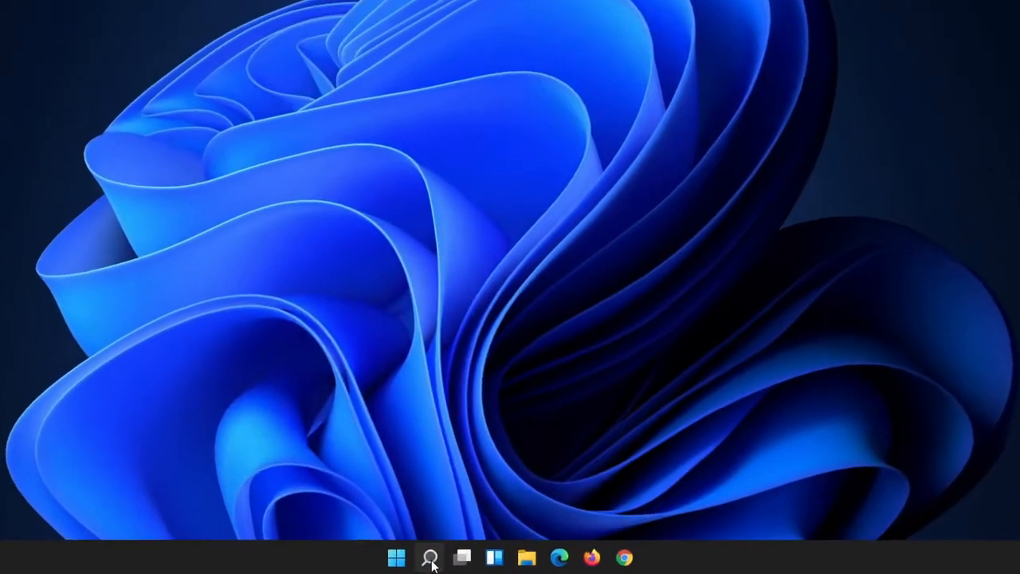
left_click(424, 554)
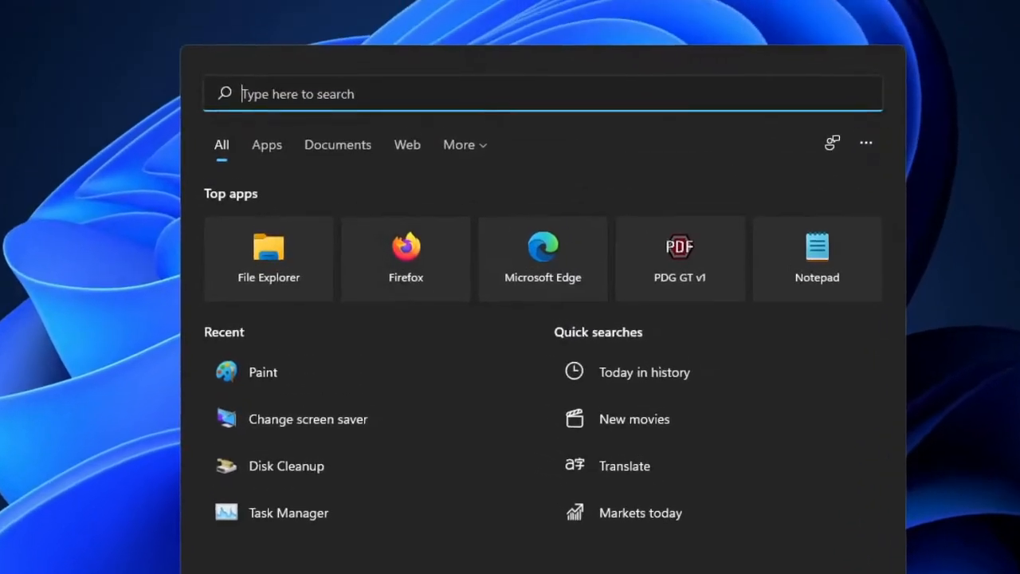
Search %appdata% to open the Roaming AppData folder in File Explorer.
type("%ap")
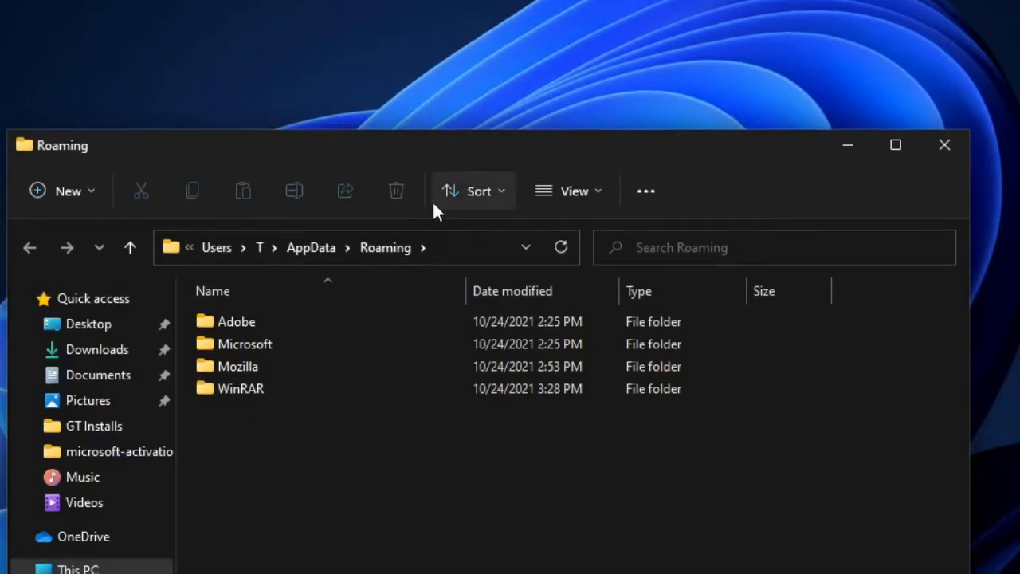
mouse_move(274, 351)
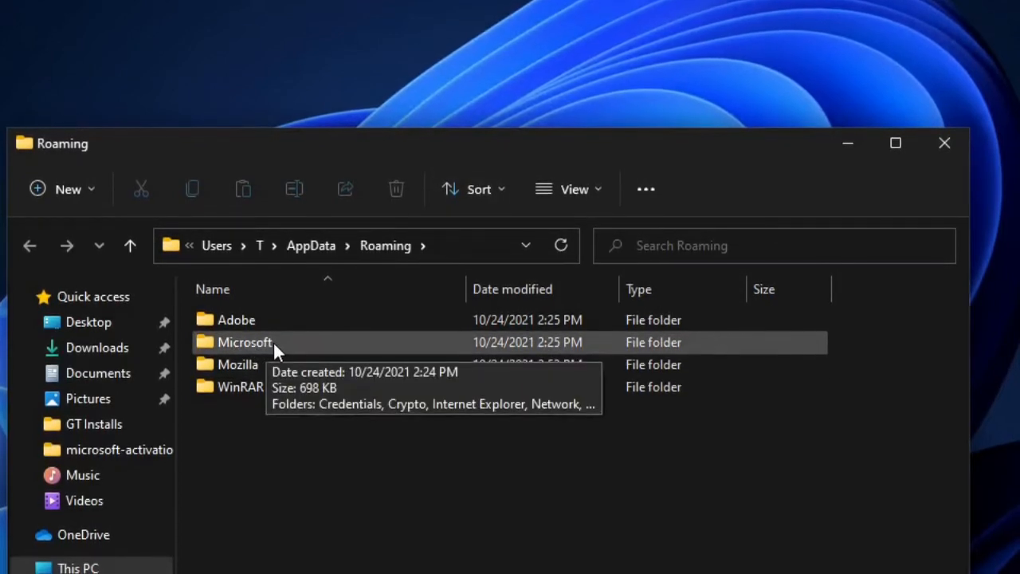
Navigate Microsoft > Windows > Start Menu > Programs into the empty Startup folder.
double_click(245, 341)
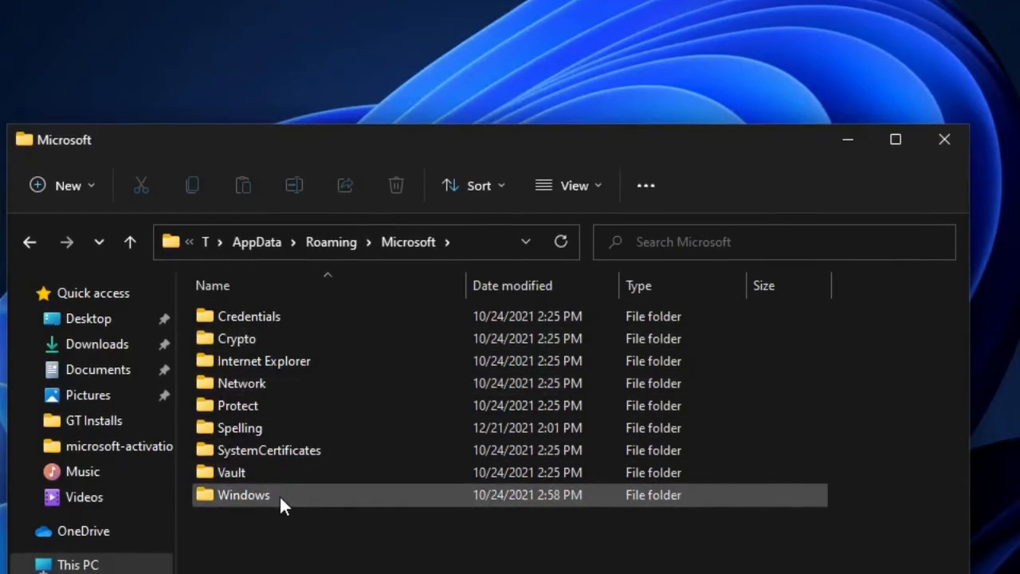
double_click(242, 494)
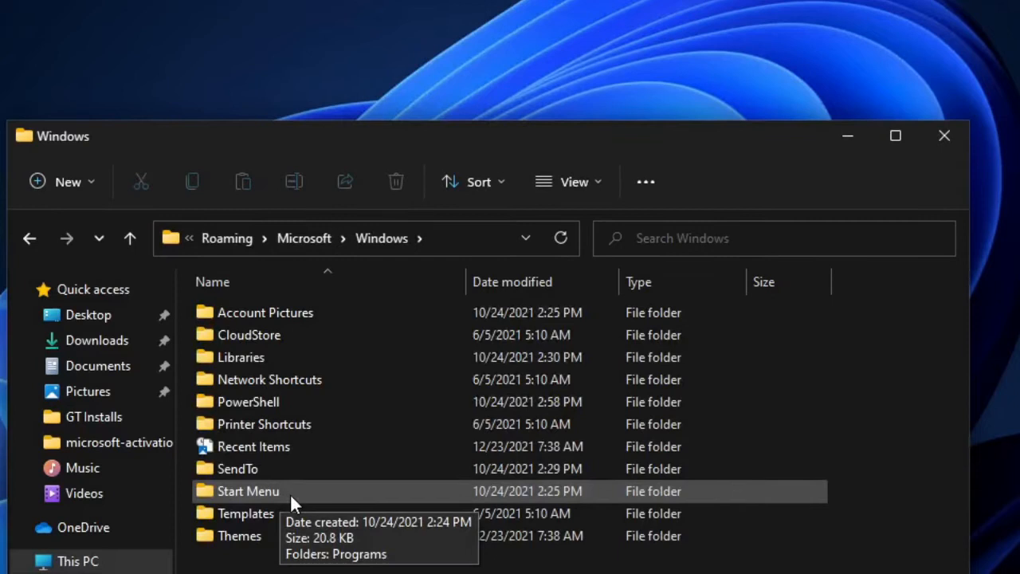
double_click(247, 491)
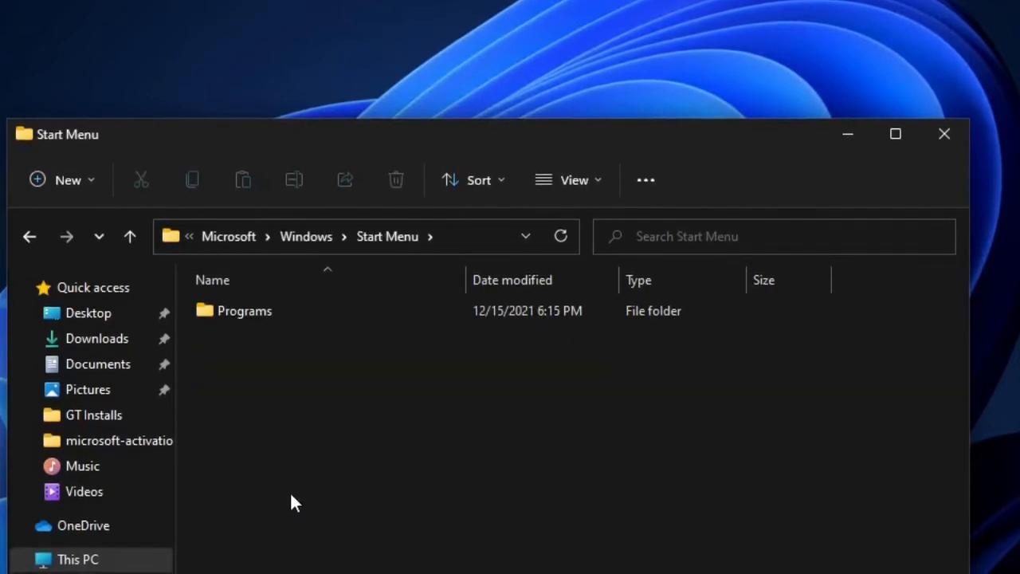
left_click(246, 309)
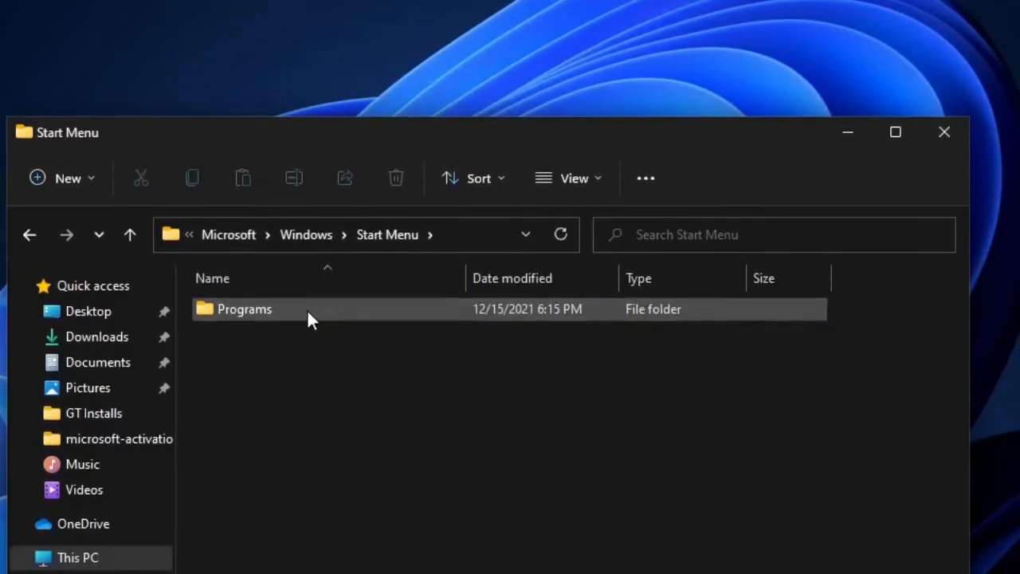
double_click(244, 309)
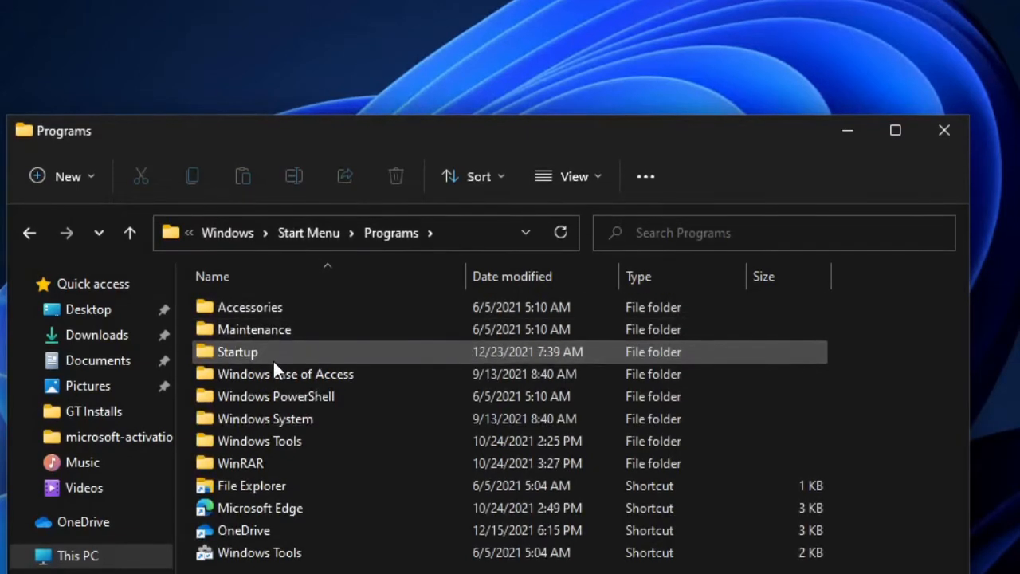
mouse_move(274, 365)
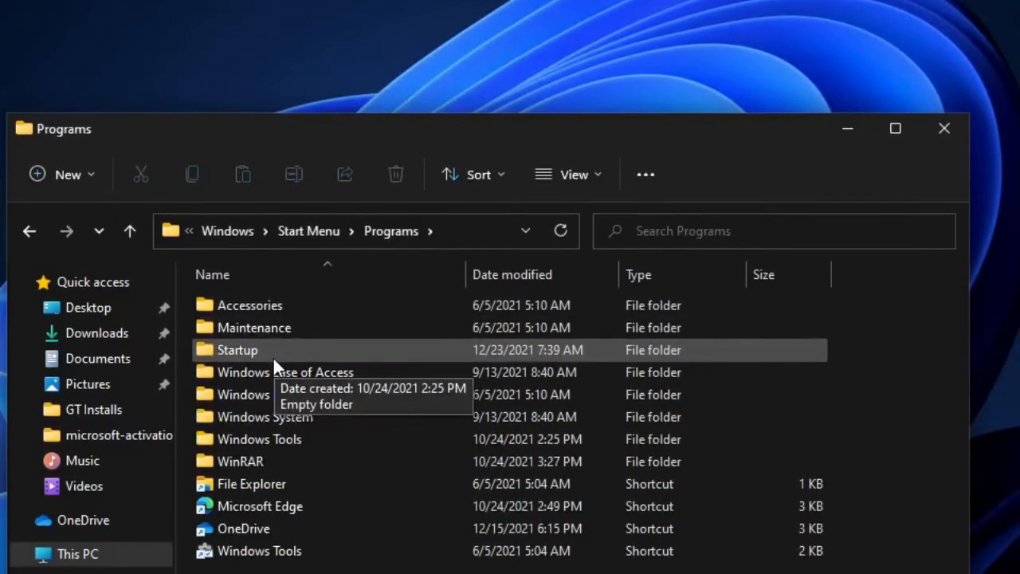
double_click(239, 351)
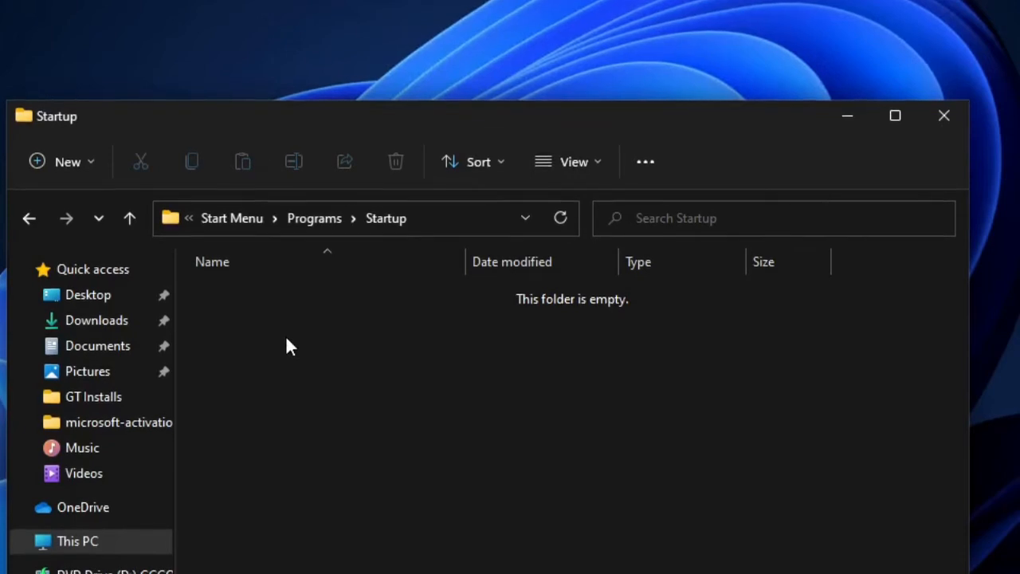
mouse_move(481, 440)
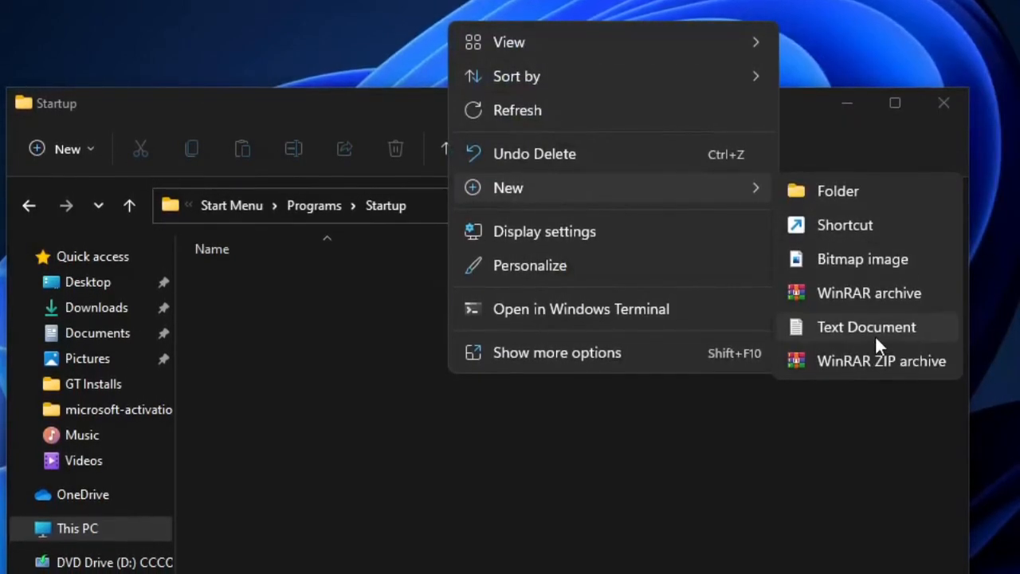
Create a New Text Document on the desktop reading 'Thank you for booting me up'.
left_click(867, 326)
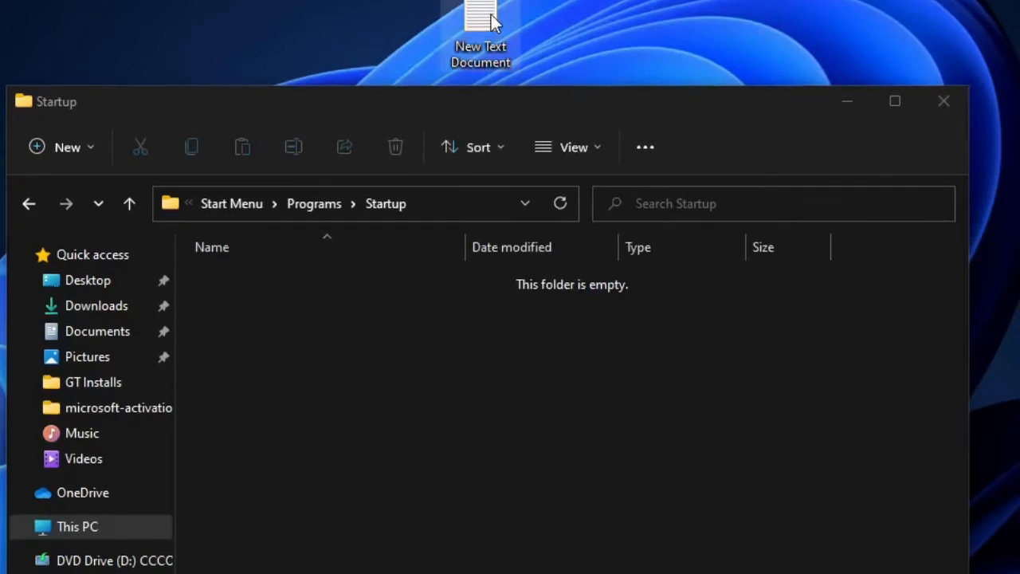
double_click(478, 14)
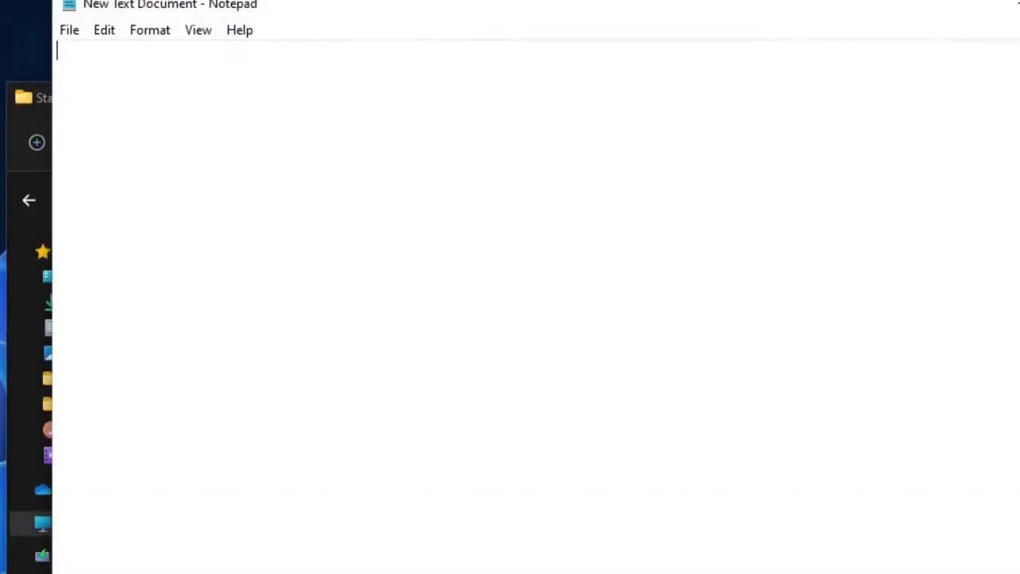
type("Thank you f")
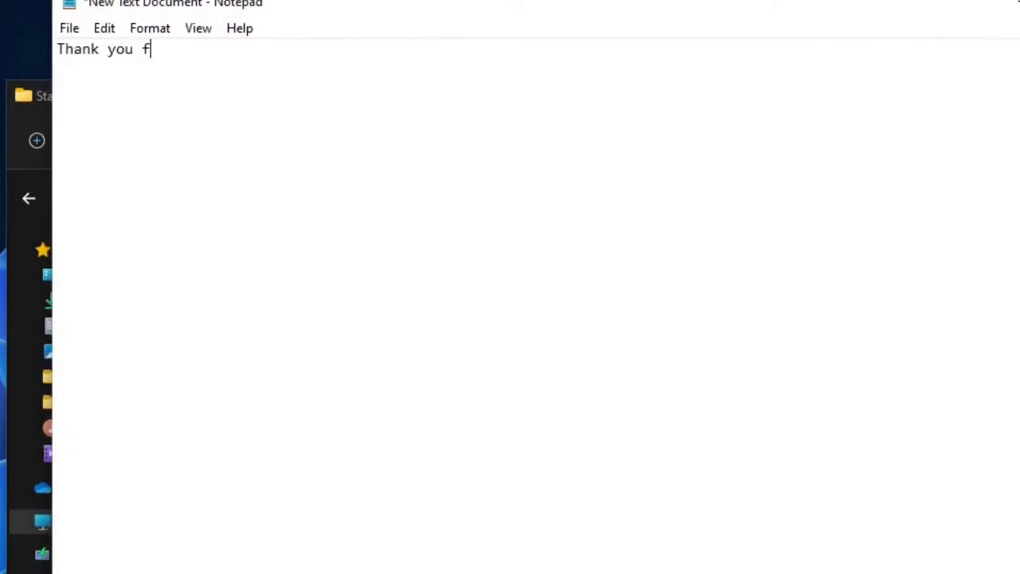
type("or booting")
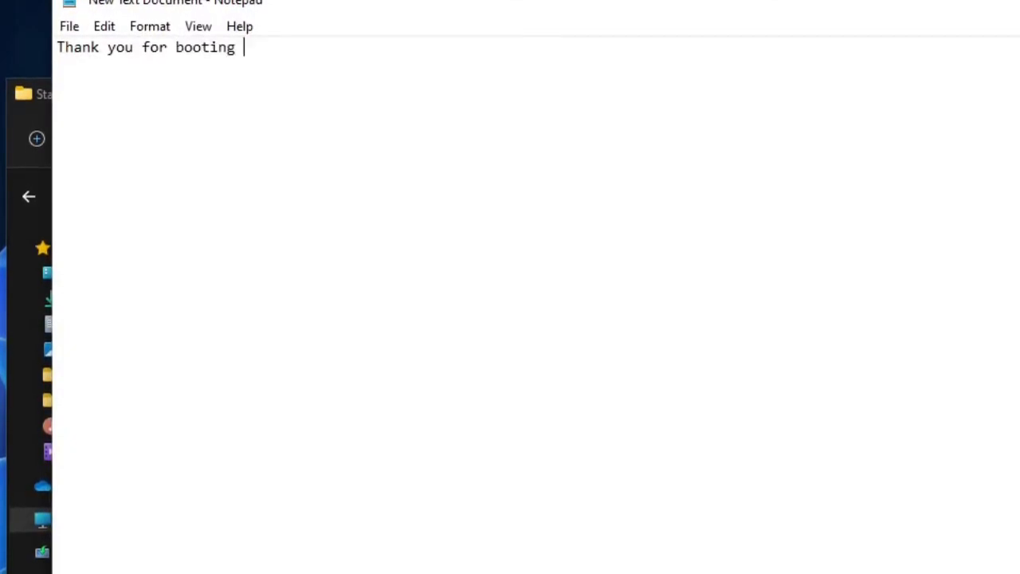
type("me up")
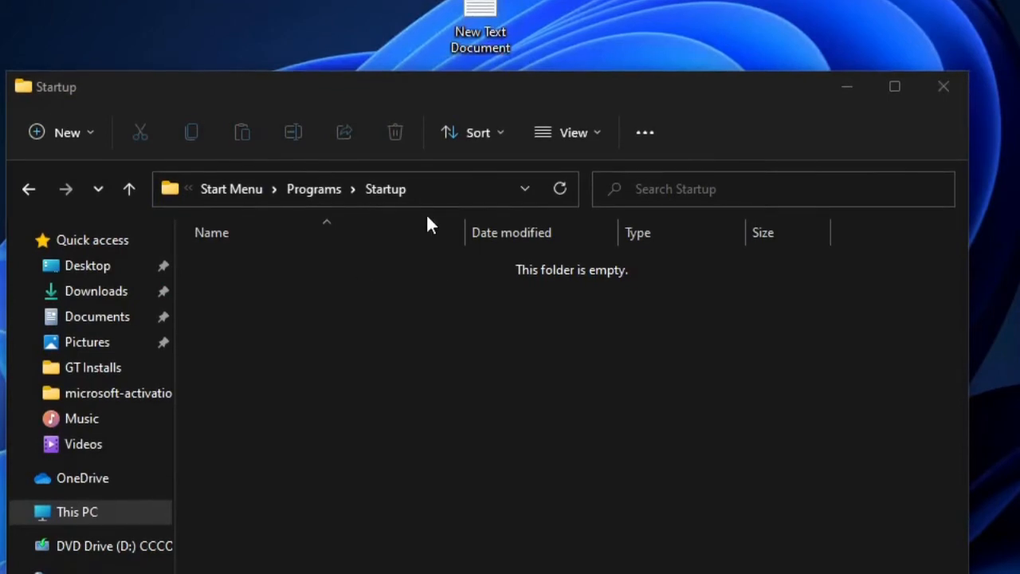
mouse_move(488, 9)
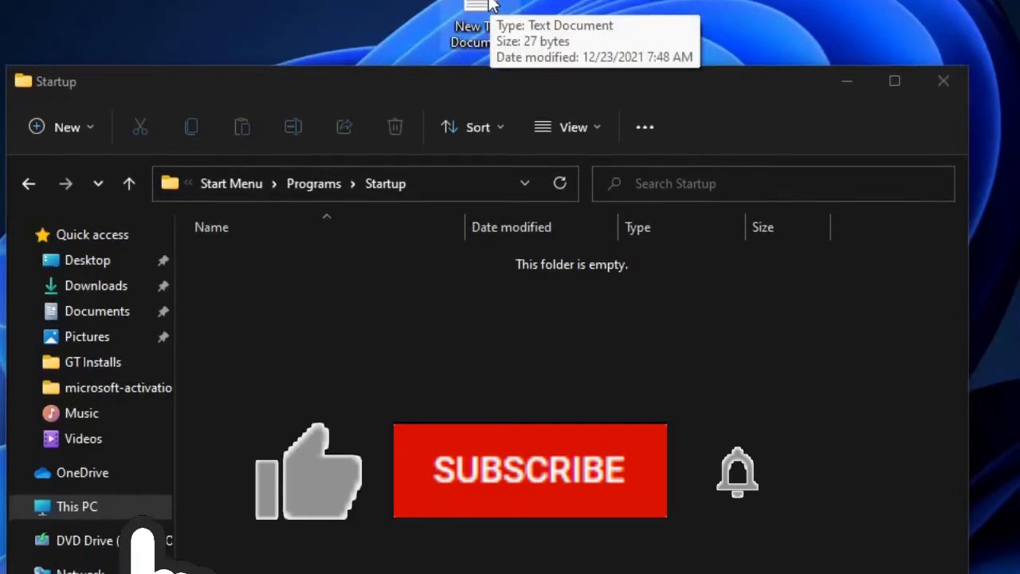
left_click(529, 470)
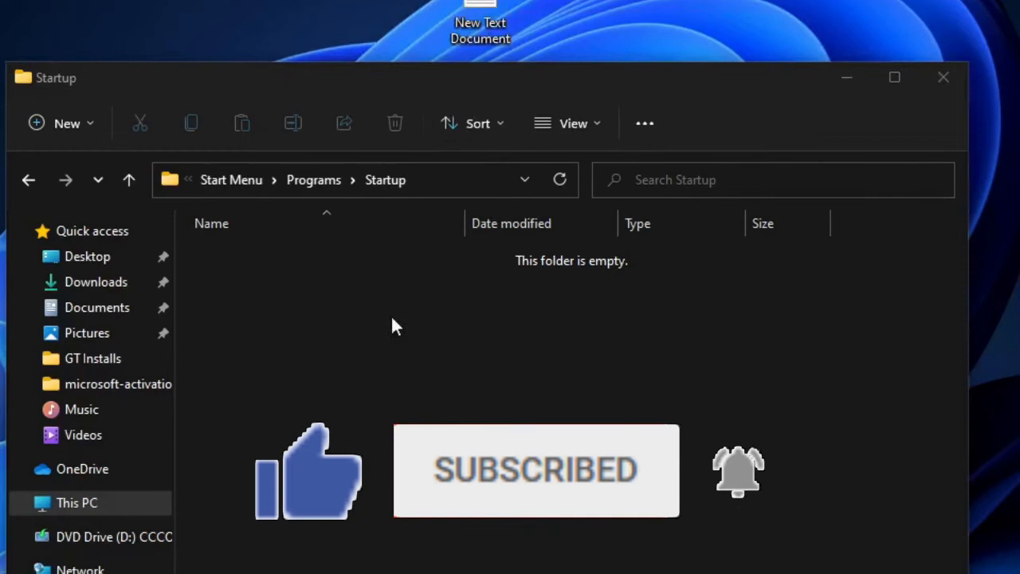
left_click_drag(481, 20, 417, 364)
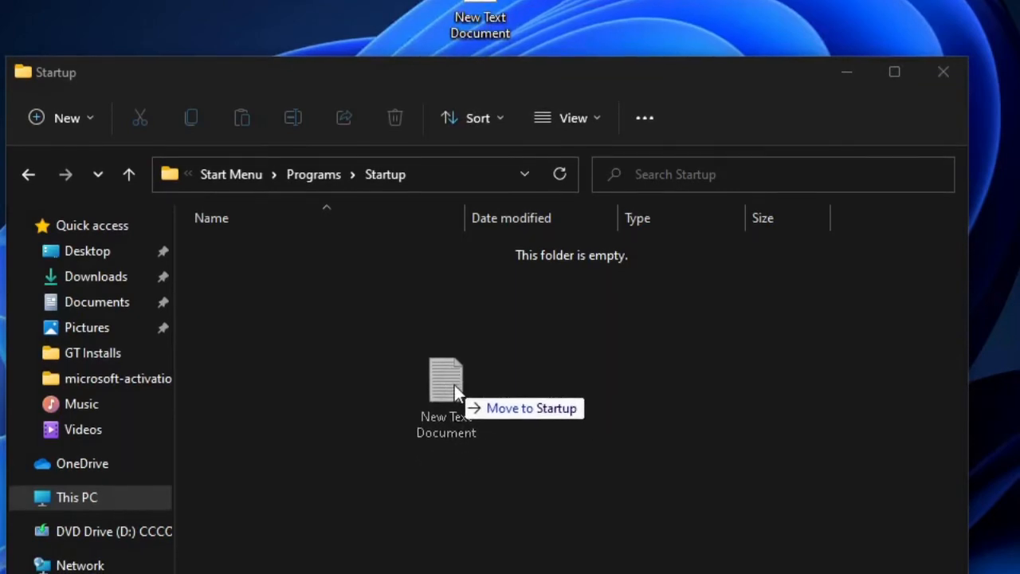
left_click_drag(446, 383, 486, 19)
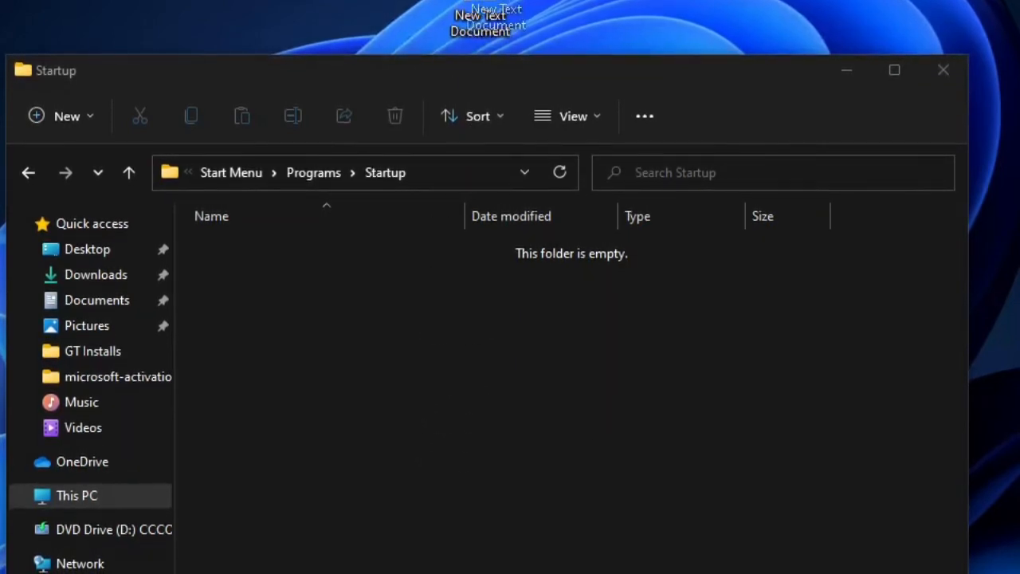
mouse_move(481, 19)
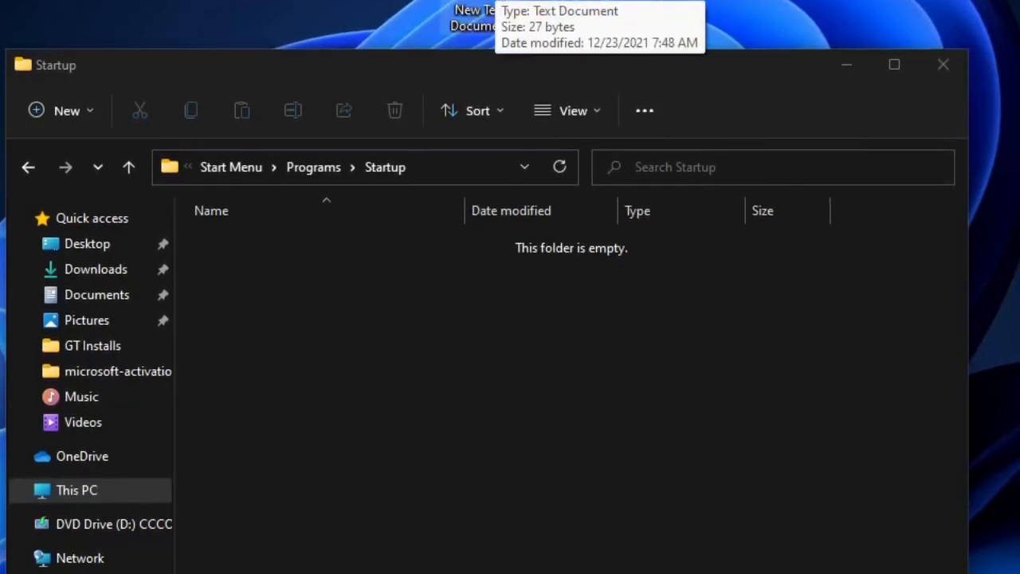
Create a desktop shortcut to the text document via Send to > Desktop (create shortcut).
right_click(478, 16)
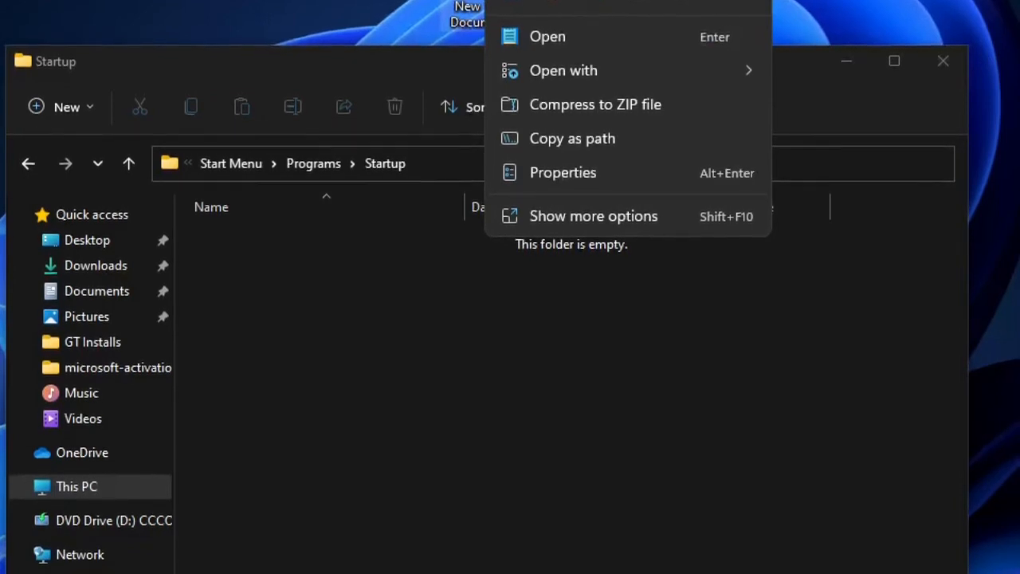
mouse_move(618, 220)
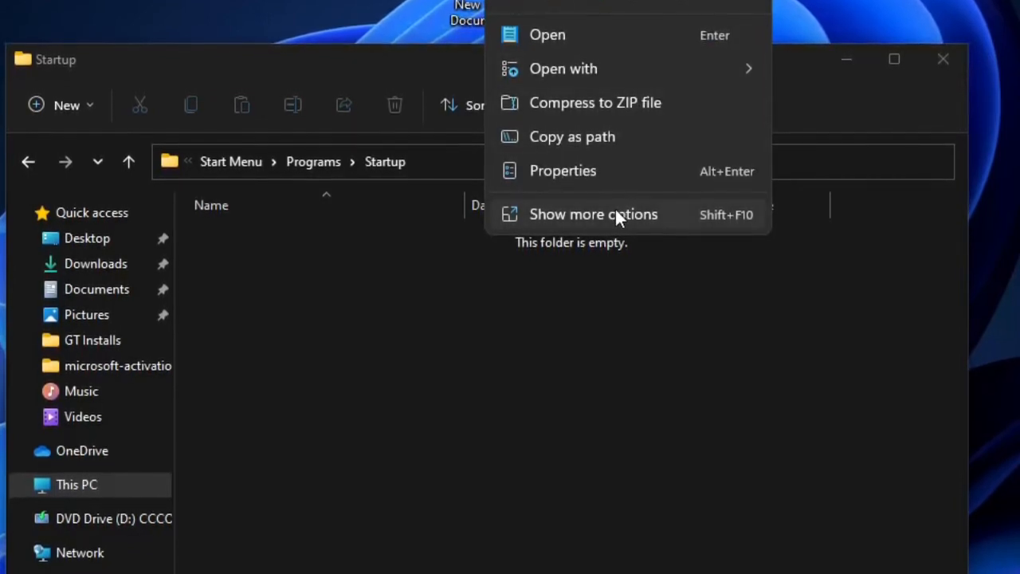
left_click(593, 213)
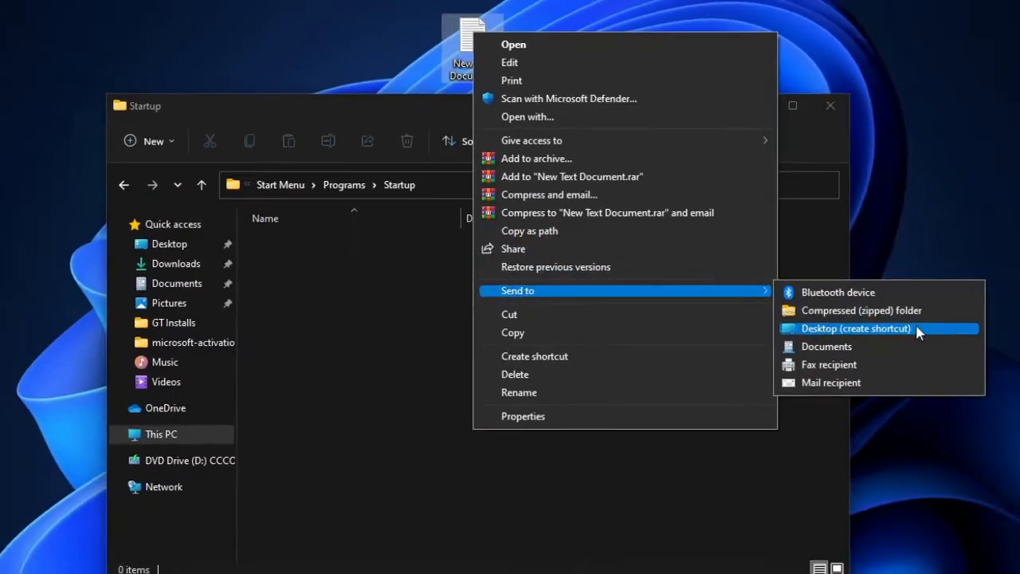
left_click(857, 328)
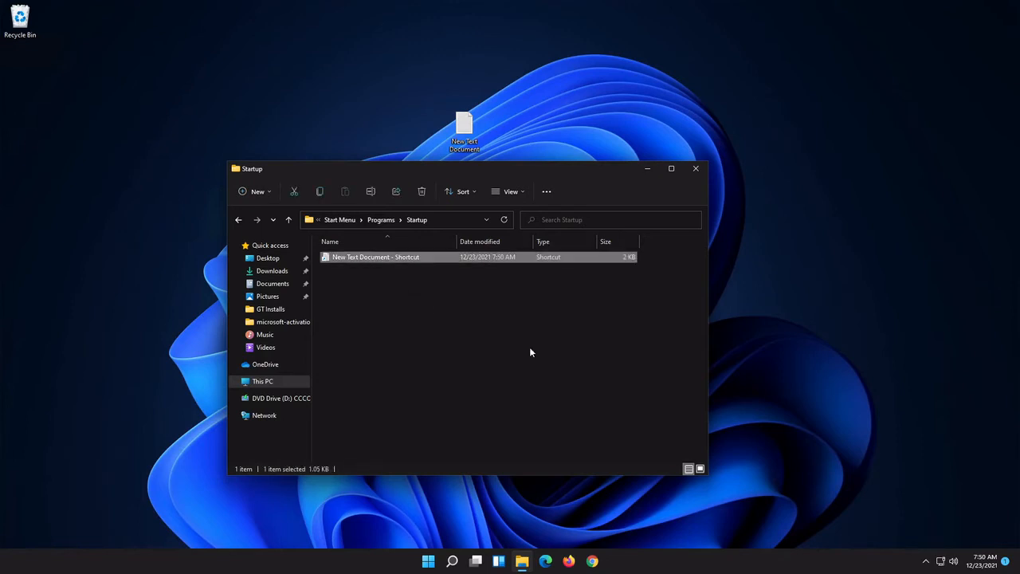
mouse_move(689, 174)
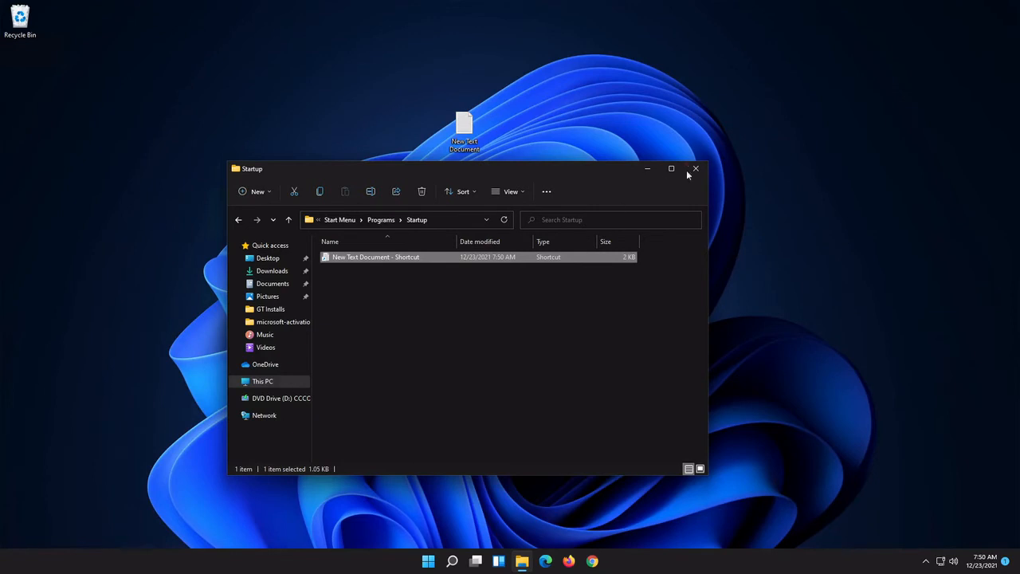
Close the Startup folder window, leaving the desktop visible.
left_click(695, 168)
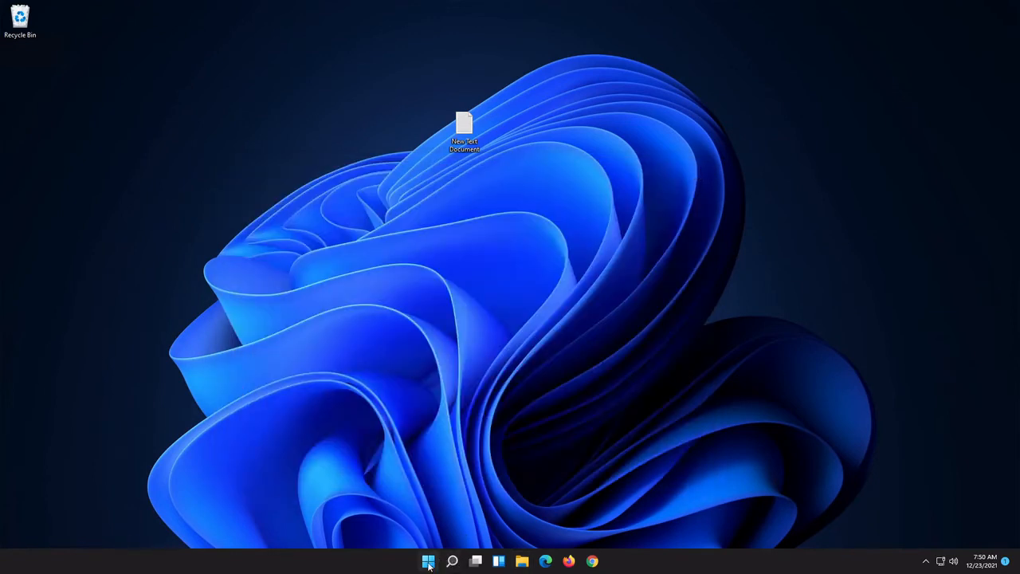
Bring up the Start menu to restart the computer.
left_click(430, 561)
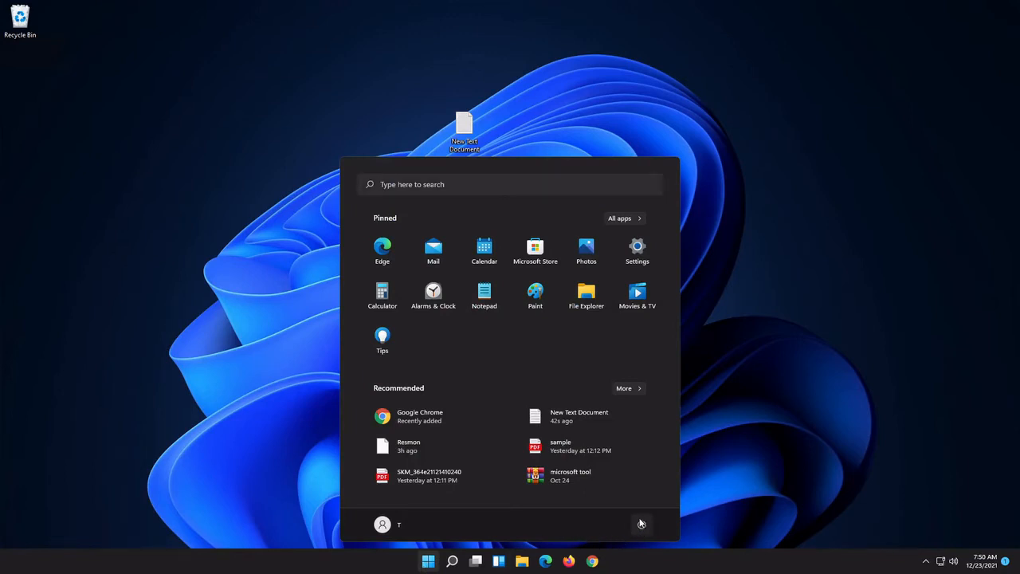
mouse_move(641, 523)
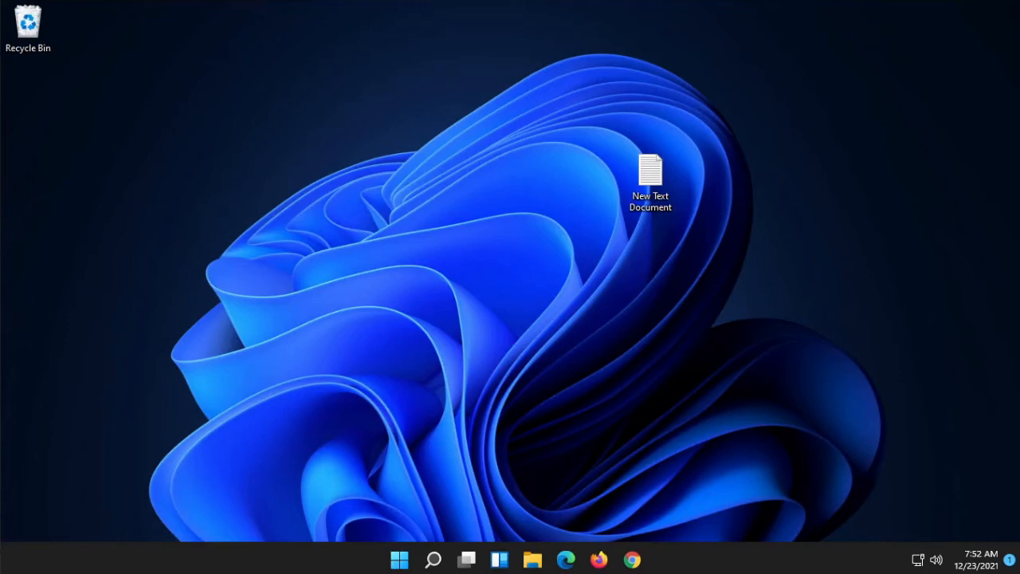
View the auto-opened Notepad document reading 'Thank you for booting me up!!!' after restart.
double_click(652, 167)
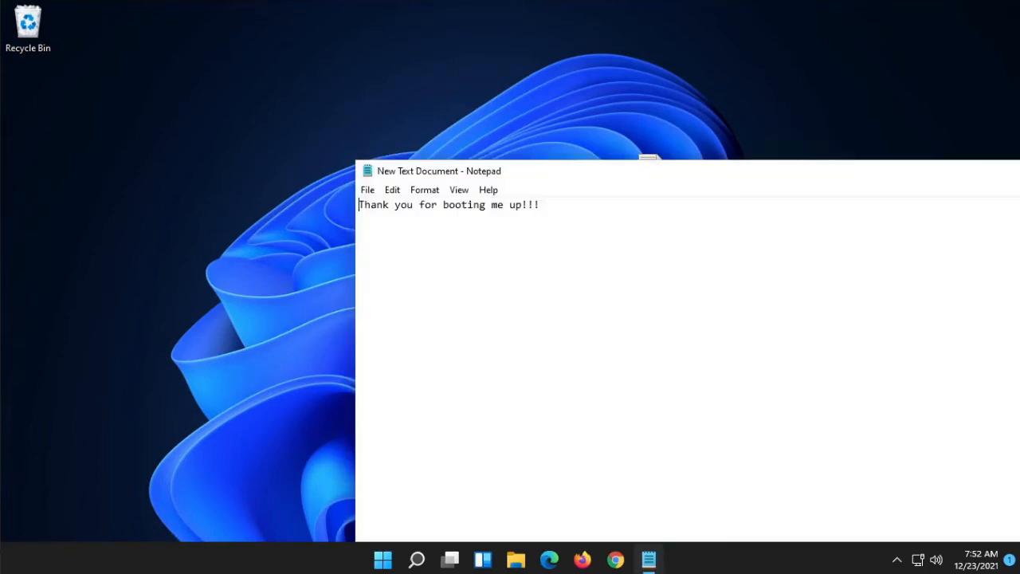